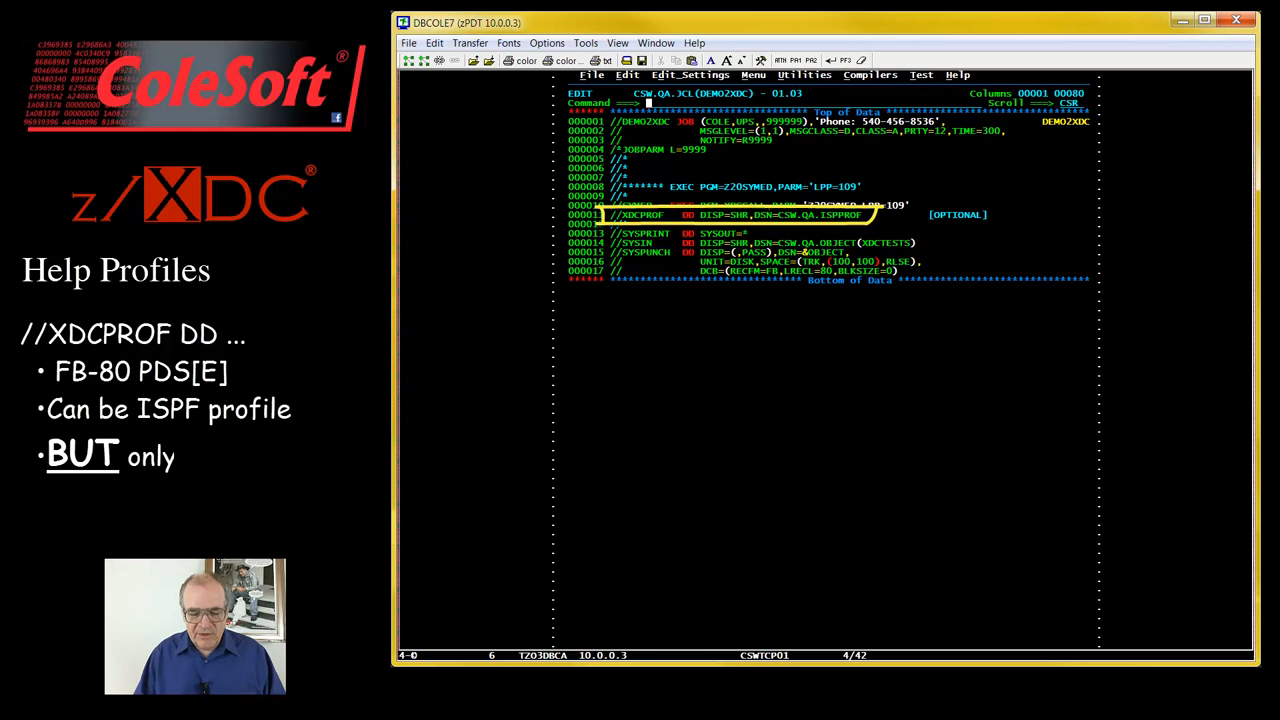
Display the XDC-CDF list showing job DEMO2XDC, step SYMED, ready to connect
type("when")
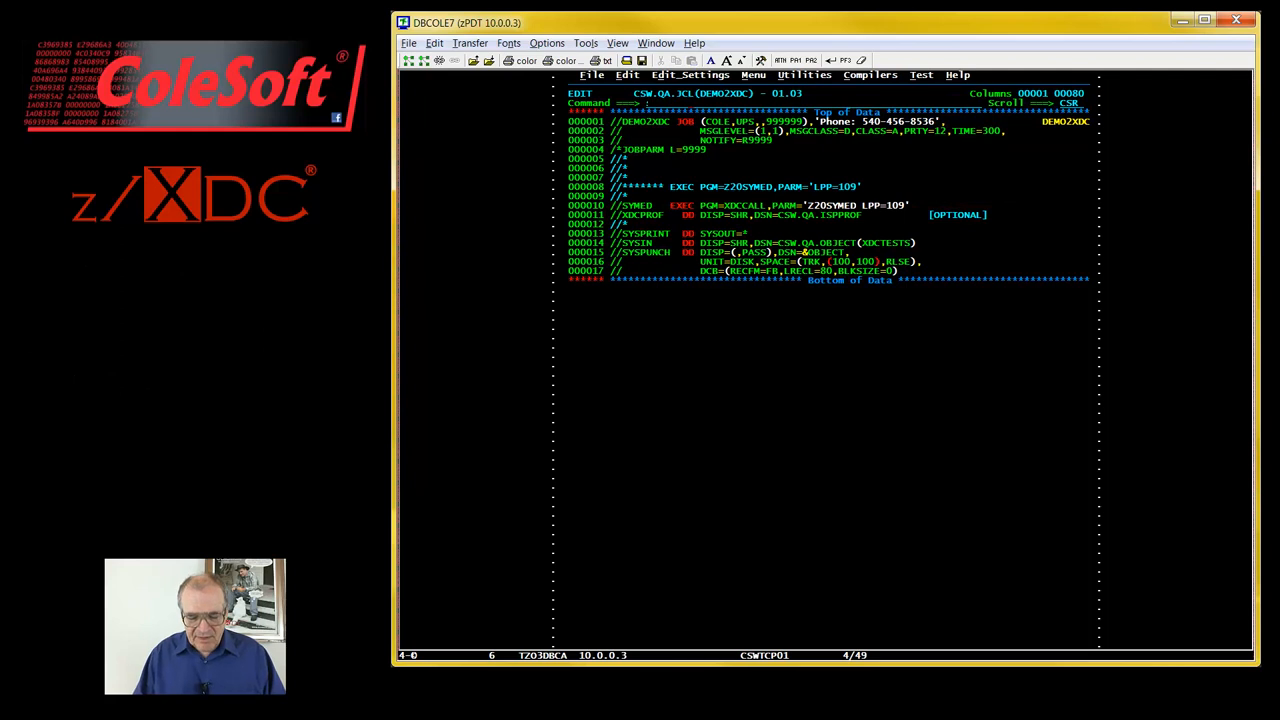
type("submit")
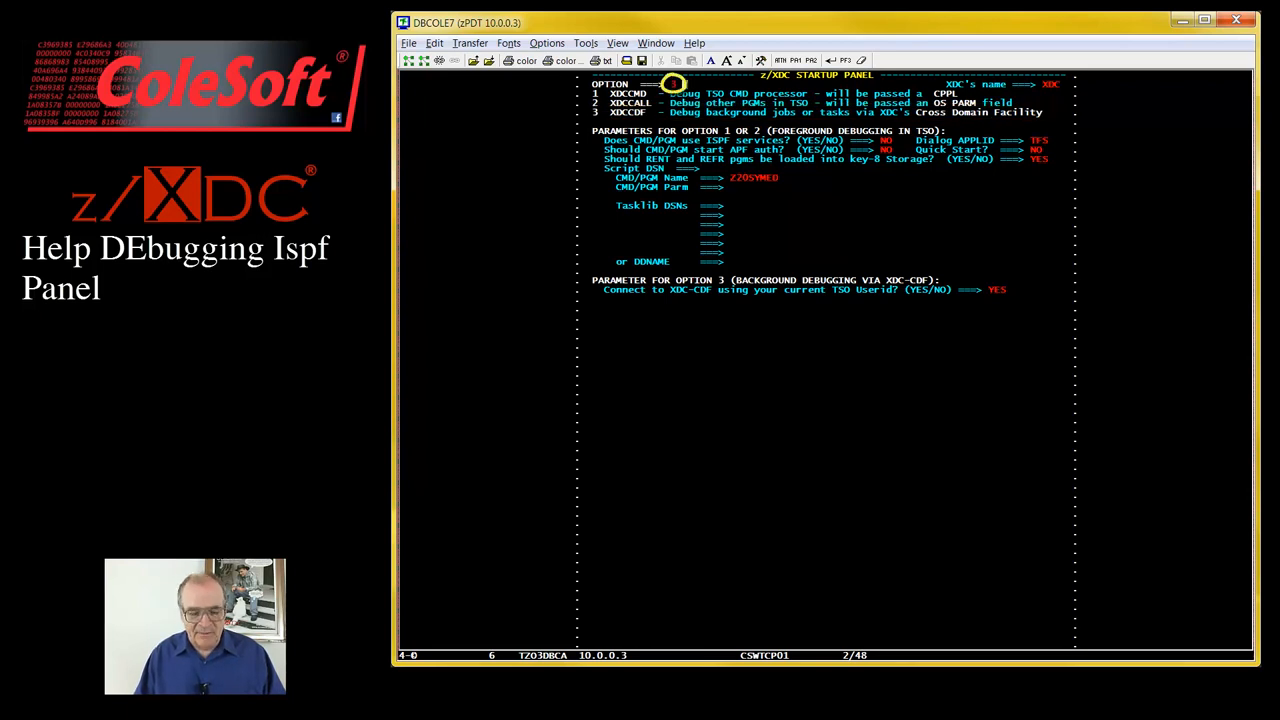
key("Enter")
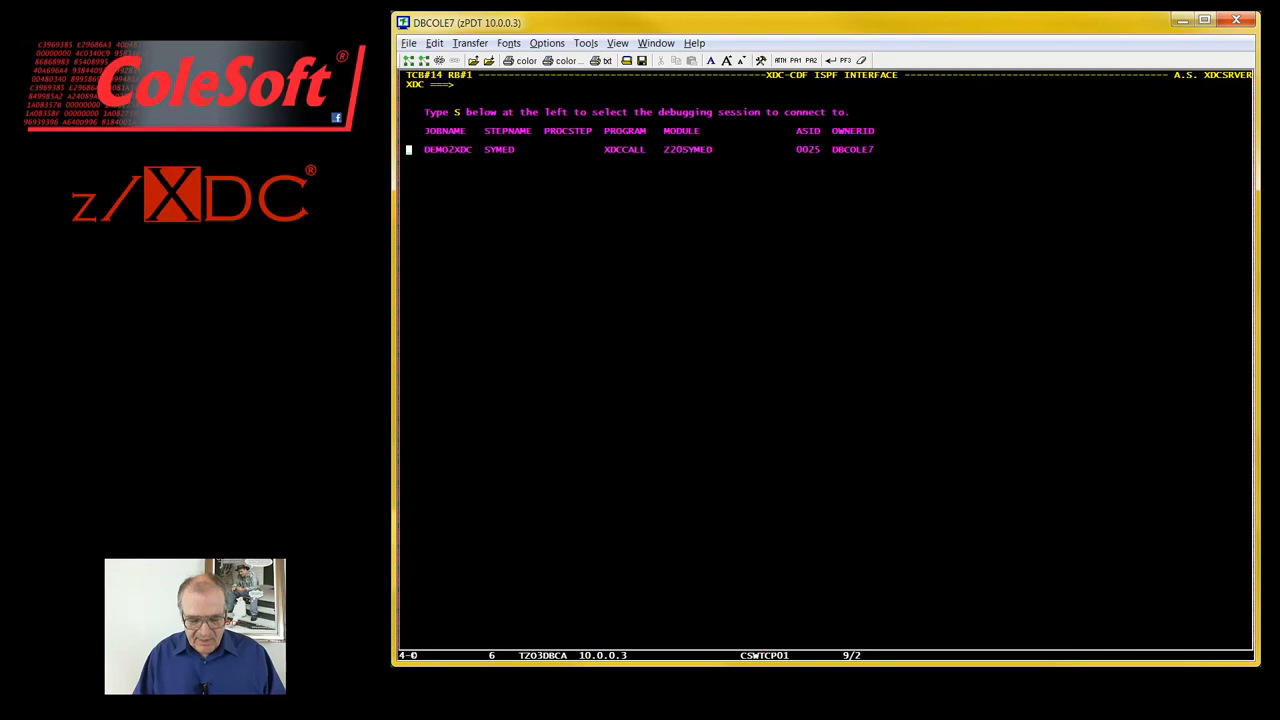